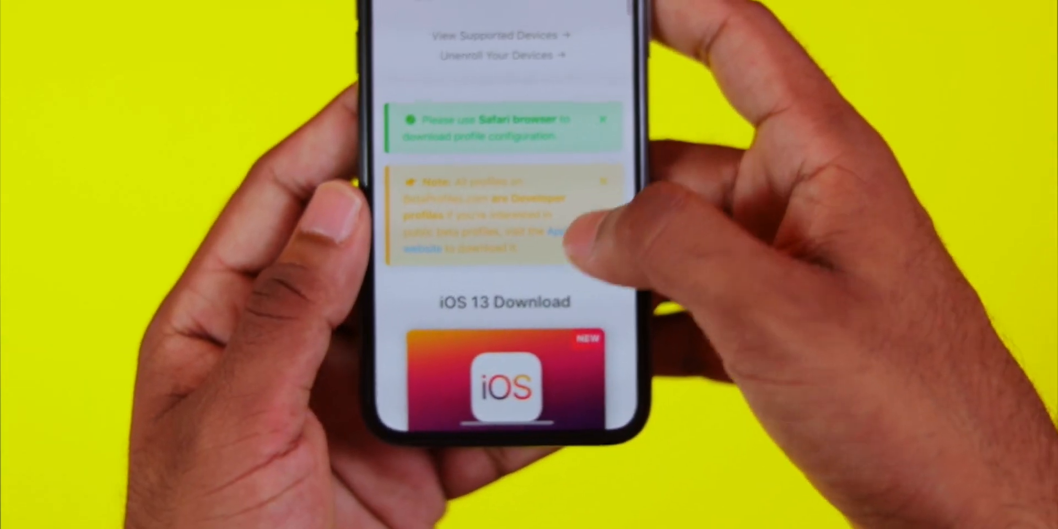
Step: Scroll to the iOS 13 card and request the iOS Beta Profile download
{"action": "scroll", "scroll_direction": "down", "scroll_amount": 3}
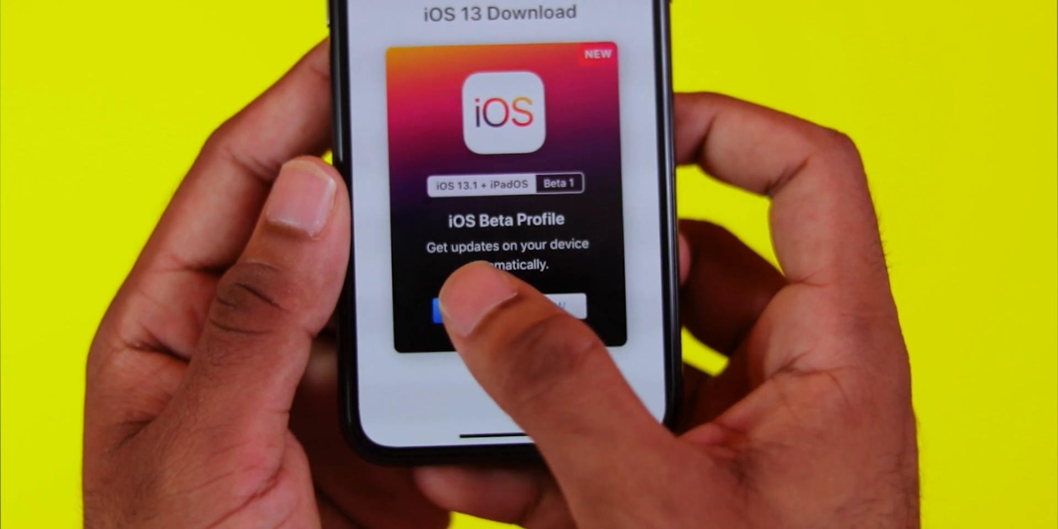
{"action": "left_click", "coordinate": [459, 307]}
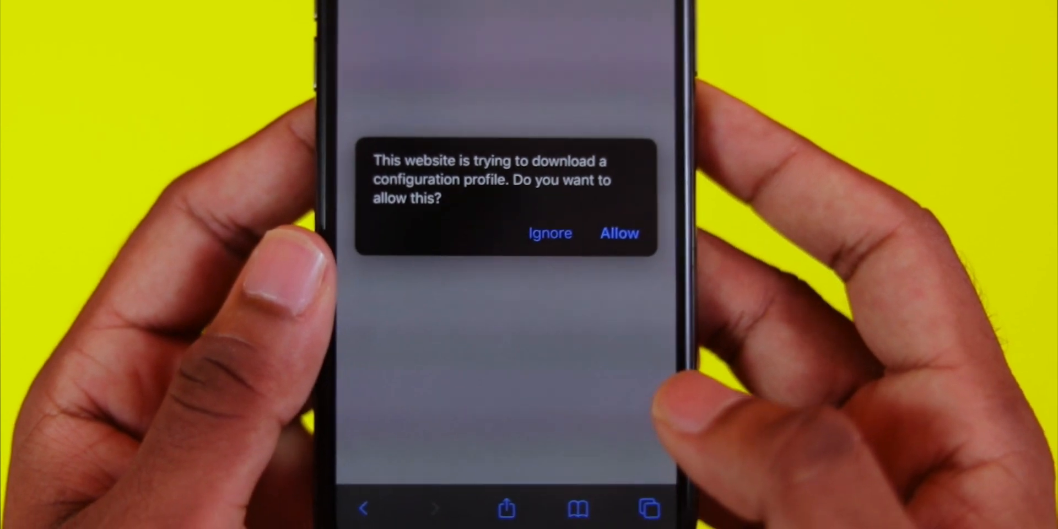
Step: Allow the website to download the iOS 13 beta configuration profile
{"action": "left_click", "coordinate": [619, 232]}
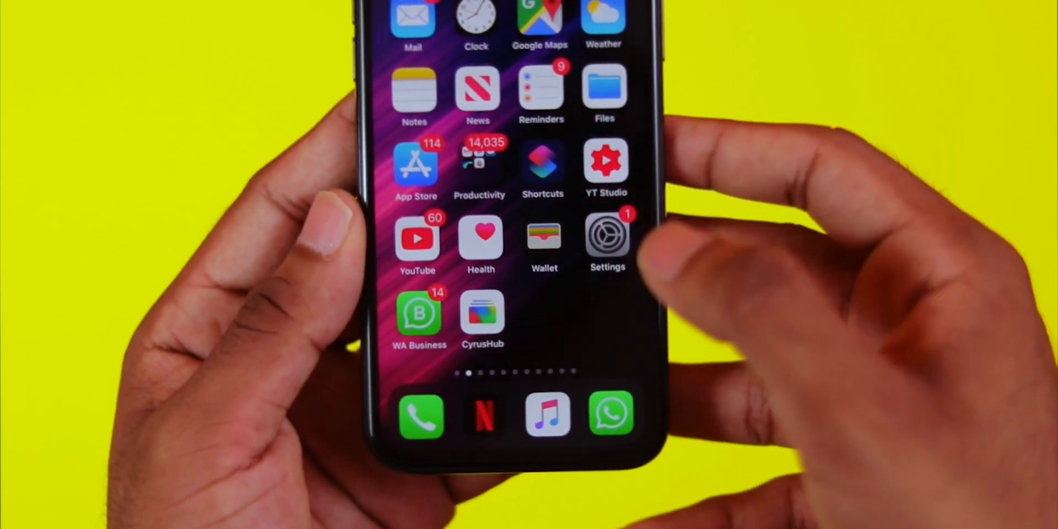
Step: Open Settings and reach Profiles & Device Management listing the iOS 13 beta profile
{"action": "left_click", "coordinate": [606, 237]}
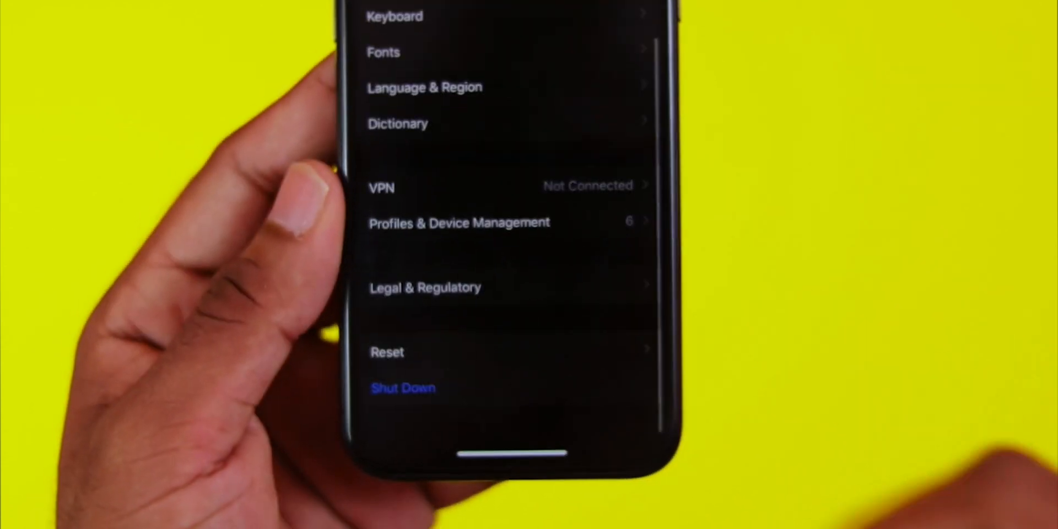
{"action": "scroll", "scroll_direction": "down", "scroll_amount": 3}
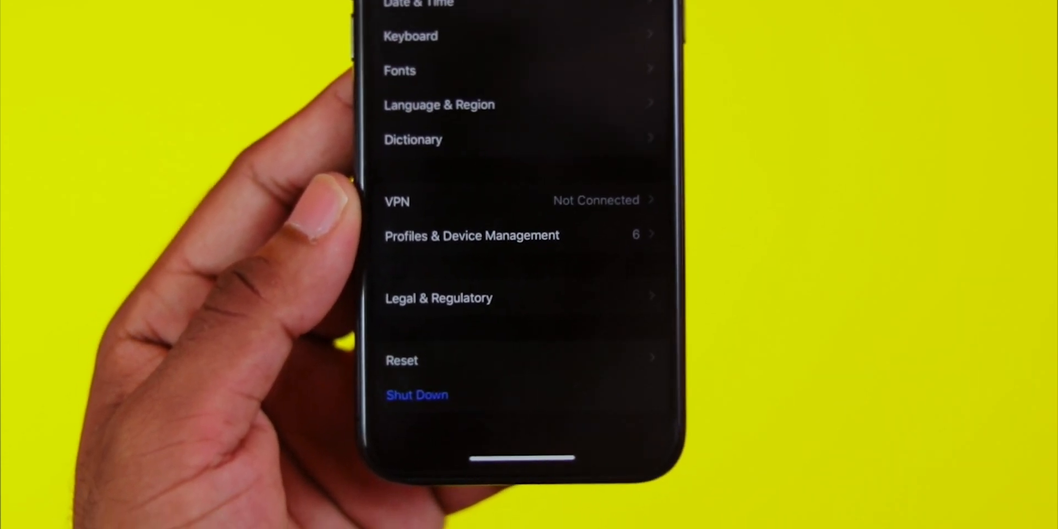
{"action": "left_click", "coordinate": [471, 235]}
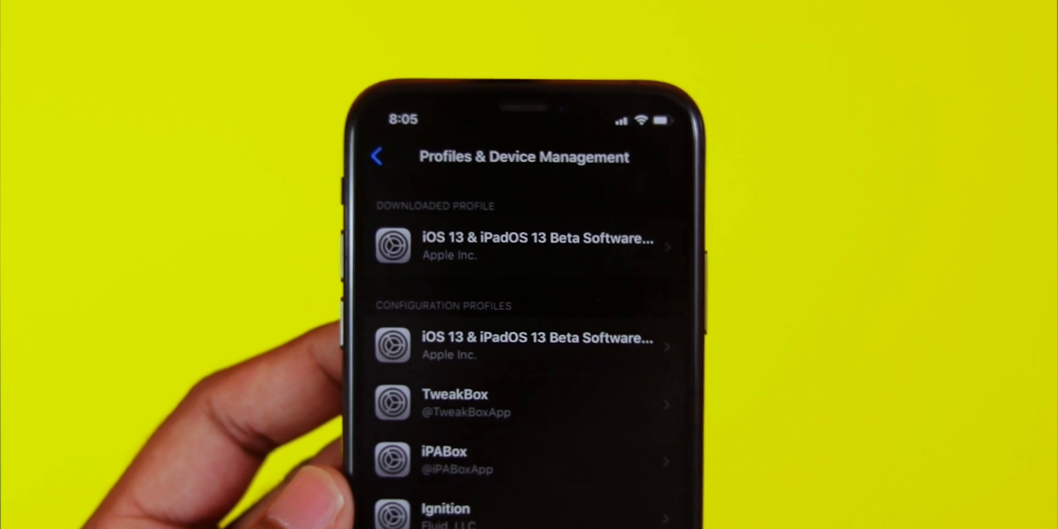
Step: Open the iOS 13 & iPadOS 13 Beta Software profile and install it, agreeing to the terms
{"action": "left_click", "coordinate": [525, 246]}
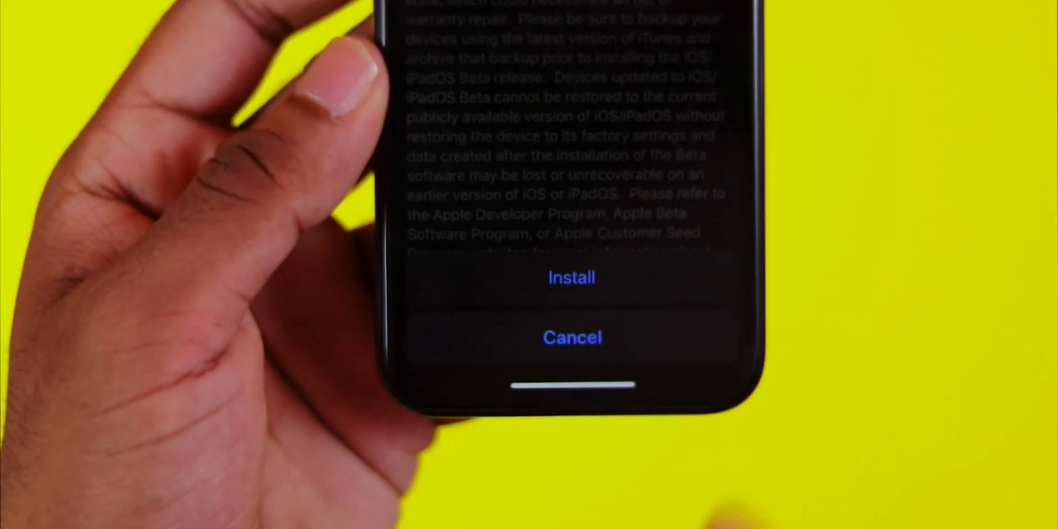
{"action": "left_click", "coordinate": [571, 276]}
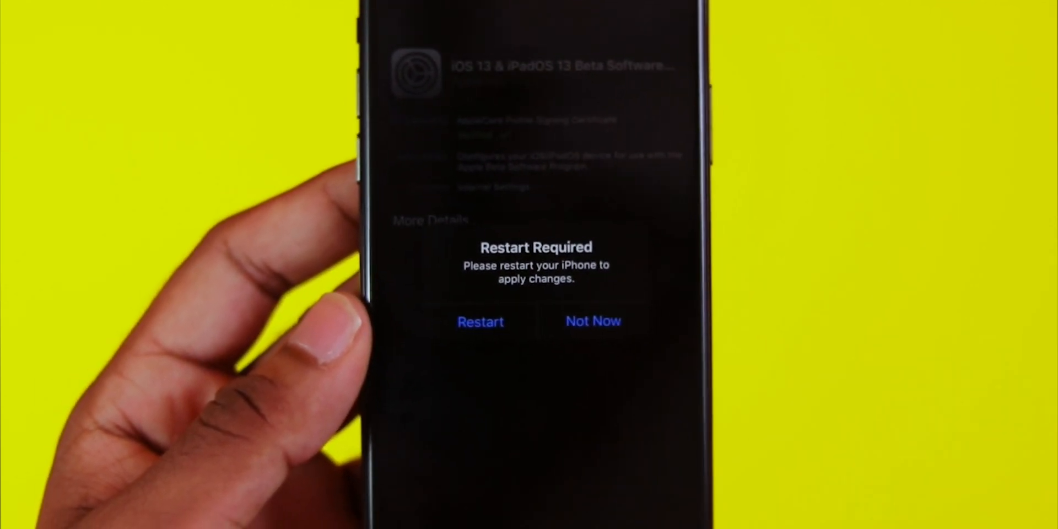
Step: Choose Not Now on the Restart Required alert to postpone restarting
{"action": "left_click", "coordinate": [592, 322]}
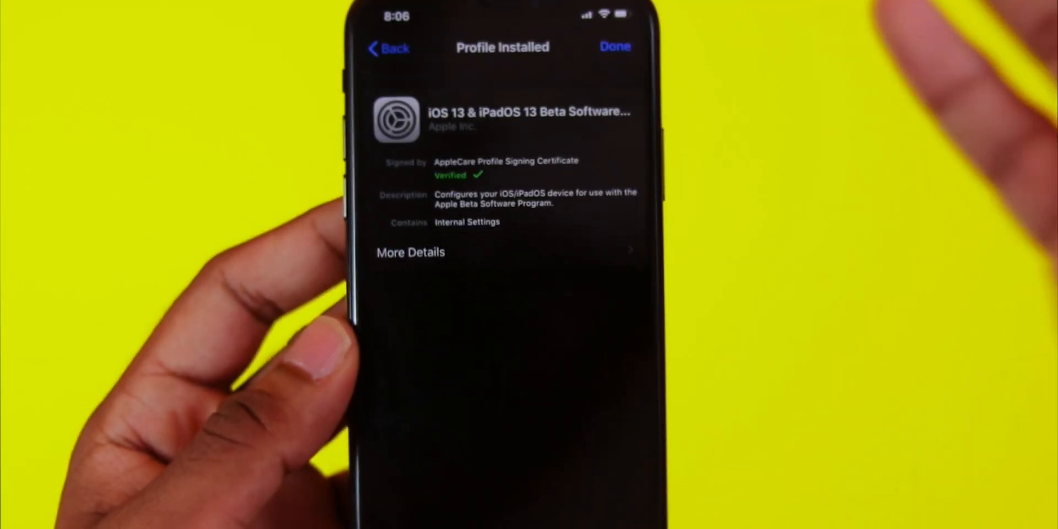